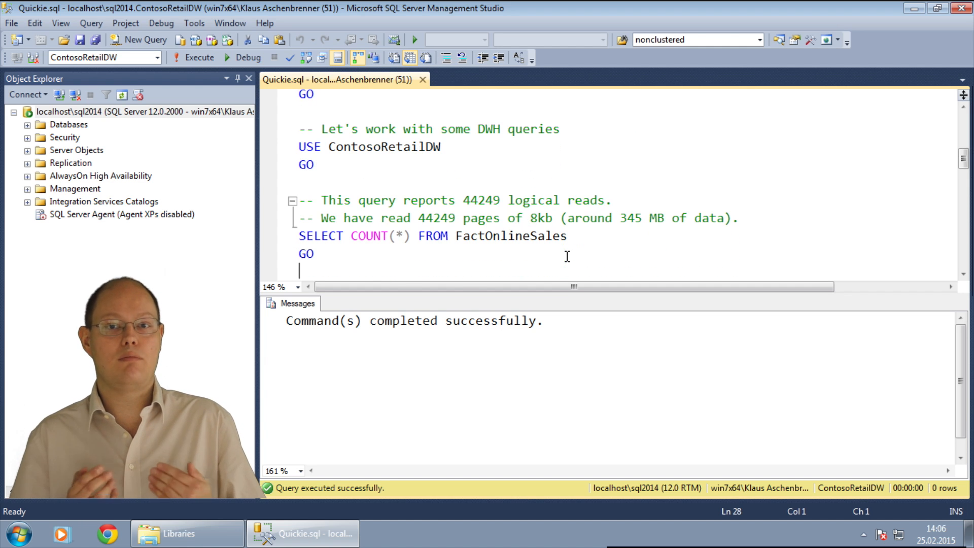
Step: Run the FactOnlineSales count query (12,627,620) and view its clustered index scan plan
click(199, 58)
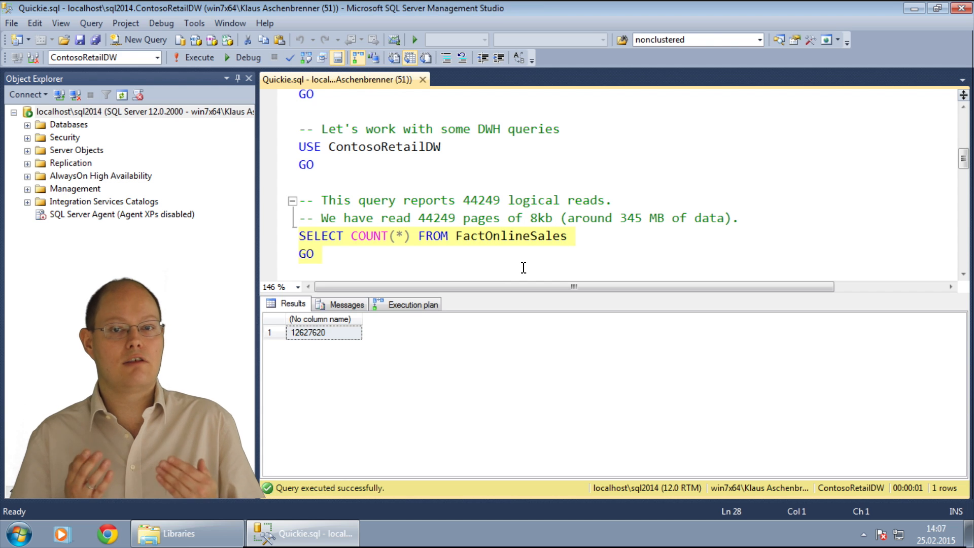
mouse_move(503, 271)
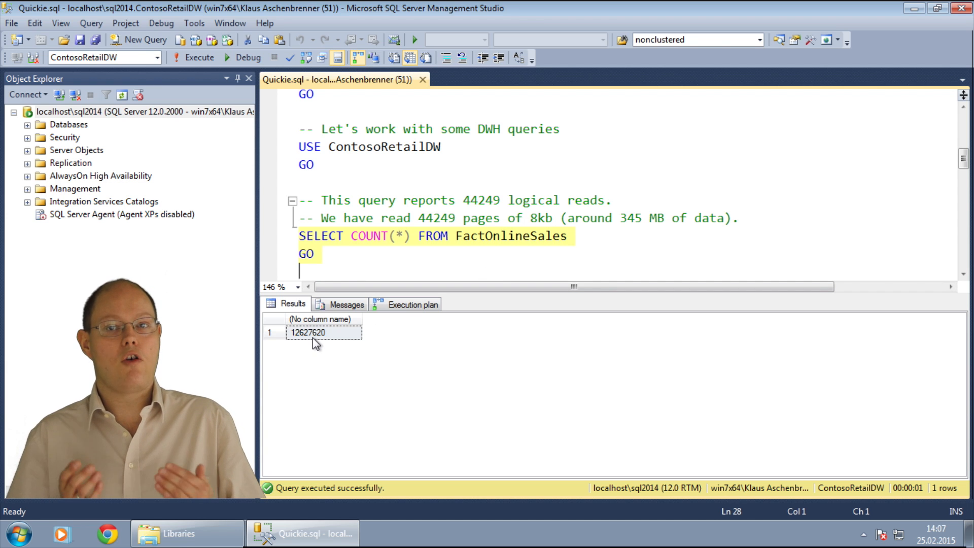
click(404, 304)
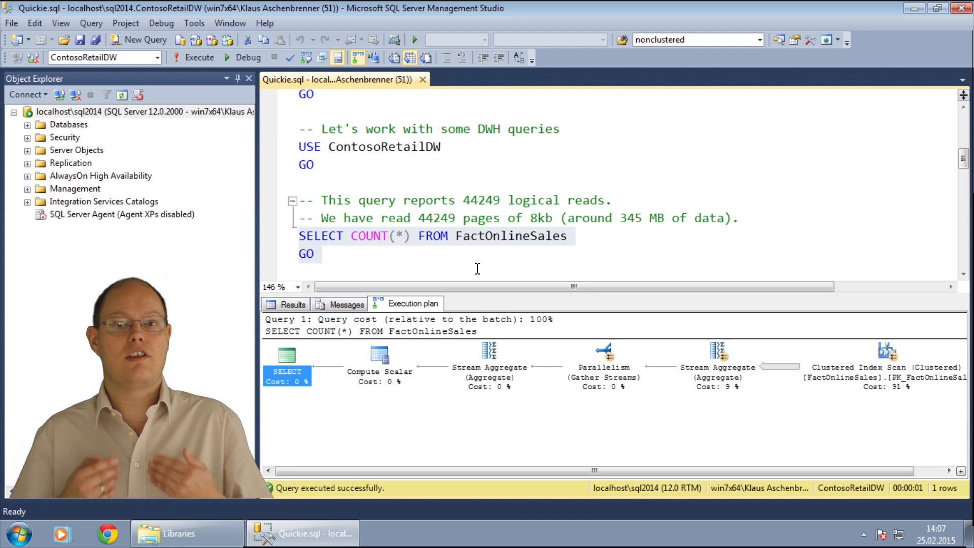
Step: Show the Messages output and highlight the 44,249 logical reads on FactOnlineSales
click(346, 304)
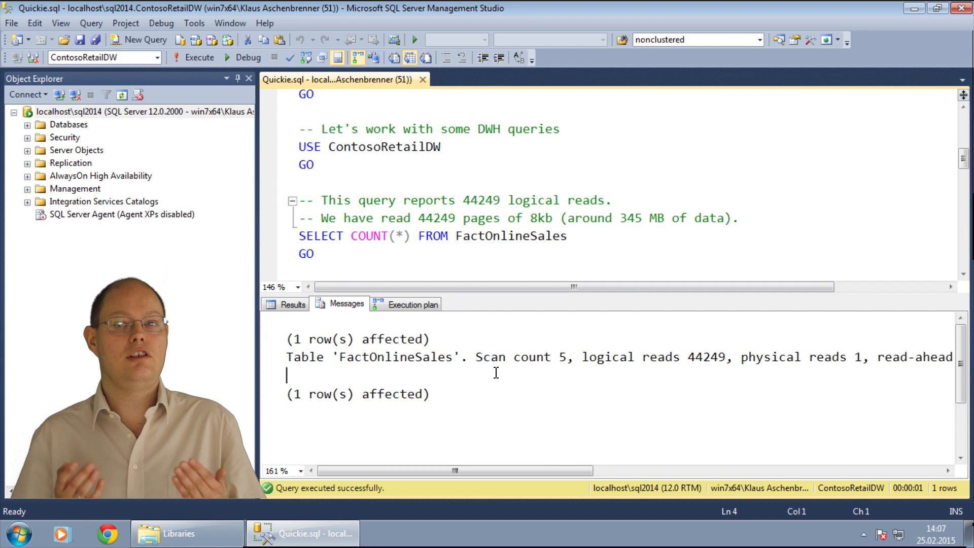
double_click(706, 356)
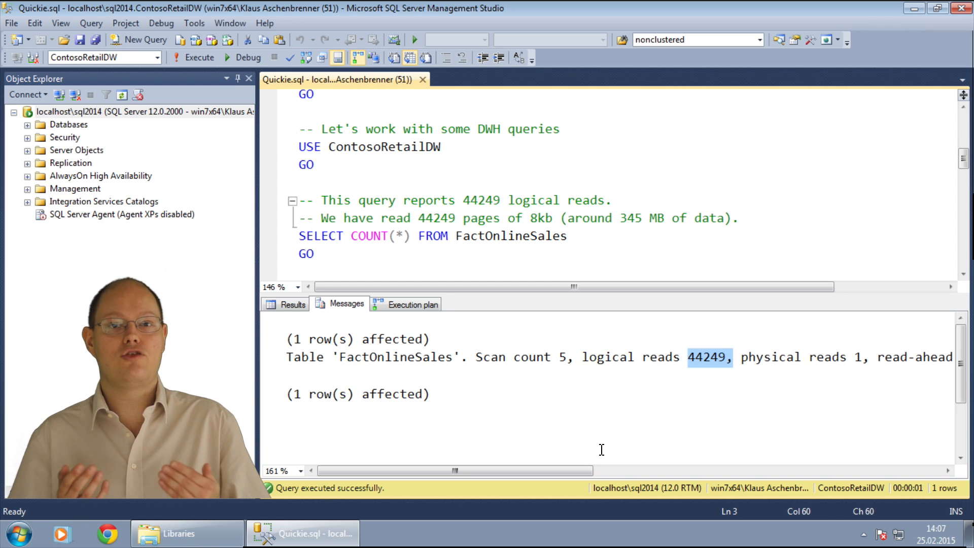
mouse_move(573, 410)
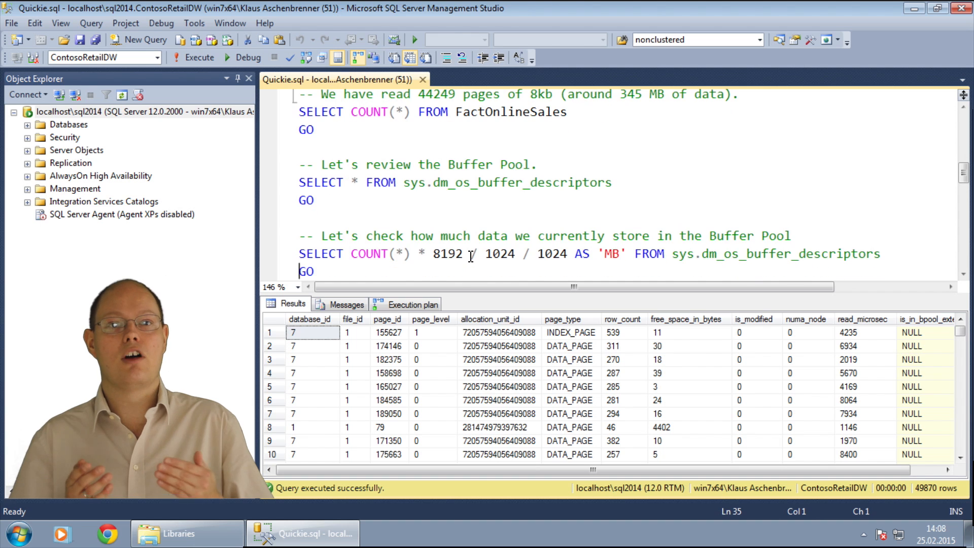
Step: Run SELECT * FROM sys.dm_os_buffer_descriptors, returning 49,870 cached page rows
click(199, 58)
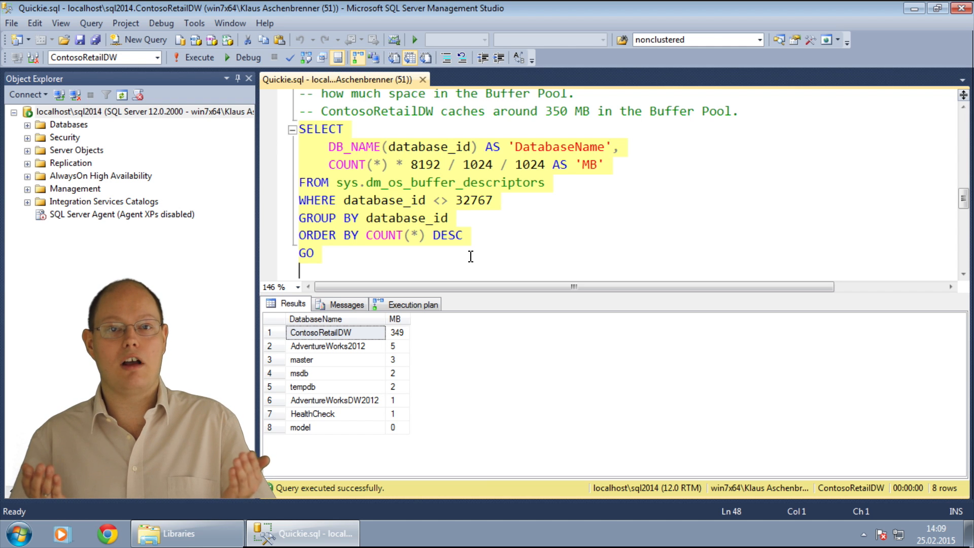
Step: Highlight ContosoRetailDW's 349 MB buffer pool figure in the per-database results
click(396, 332)
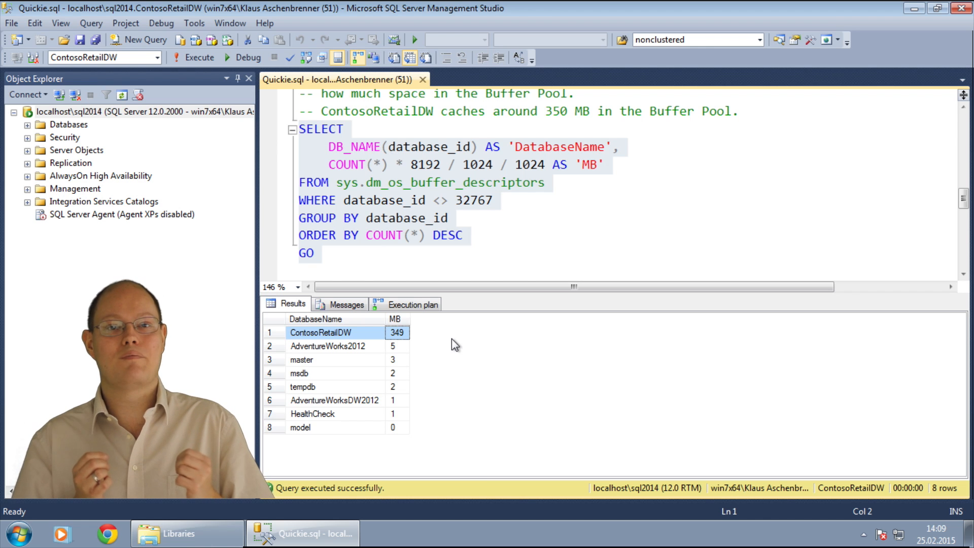
mouse_move(448, 316)
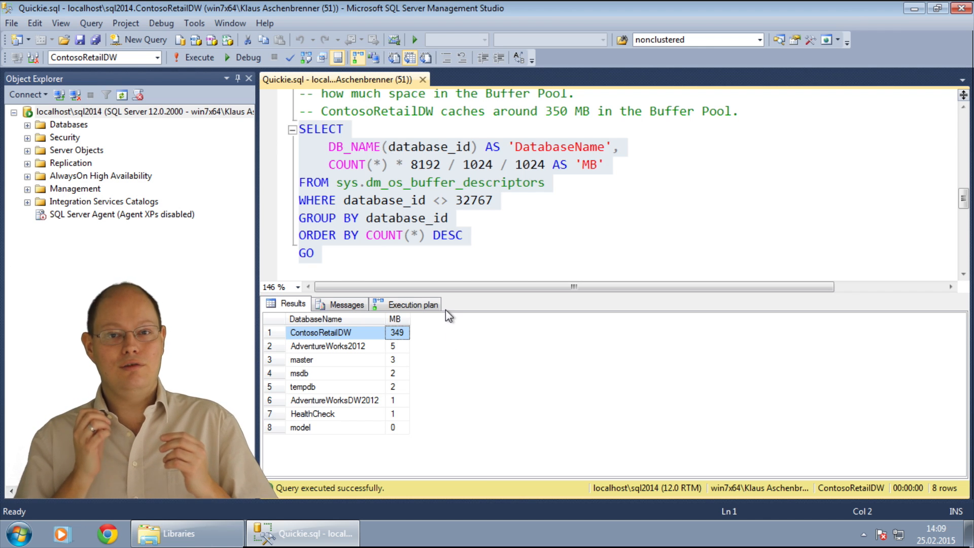
mouse_move(443, 275)
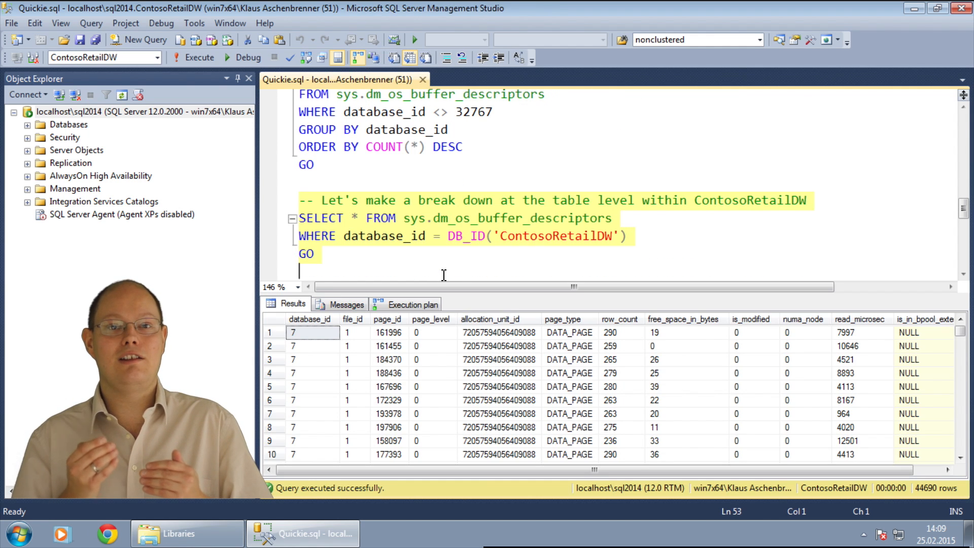
mouse_move(536, 275)
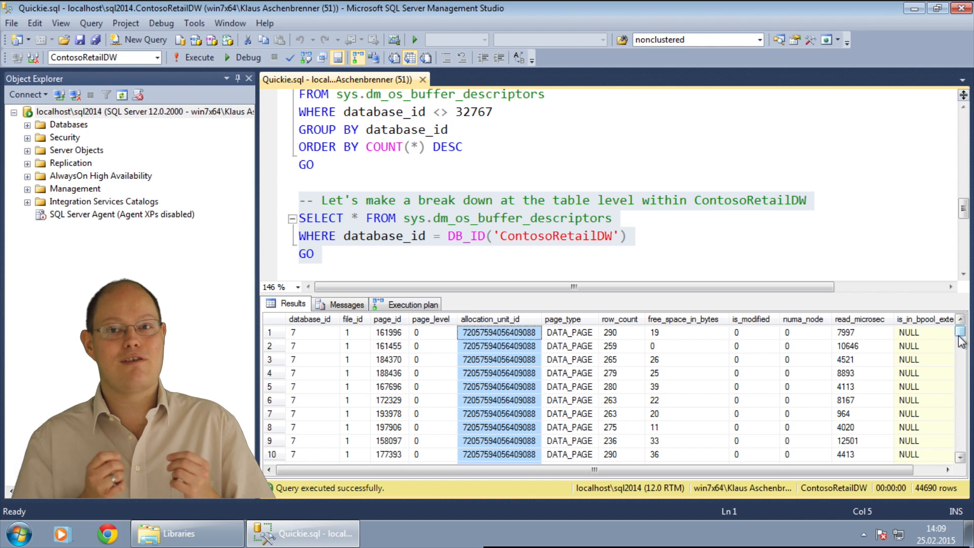
Step: Scroll down to the table-level join query below the 44,690 ContosoRetailDW buffer rows
scroll(down, 3)
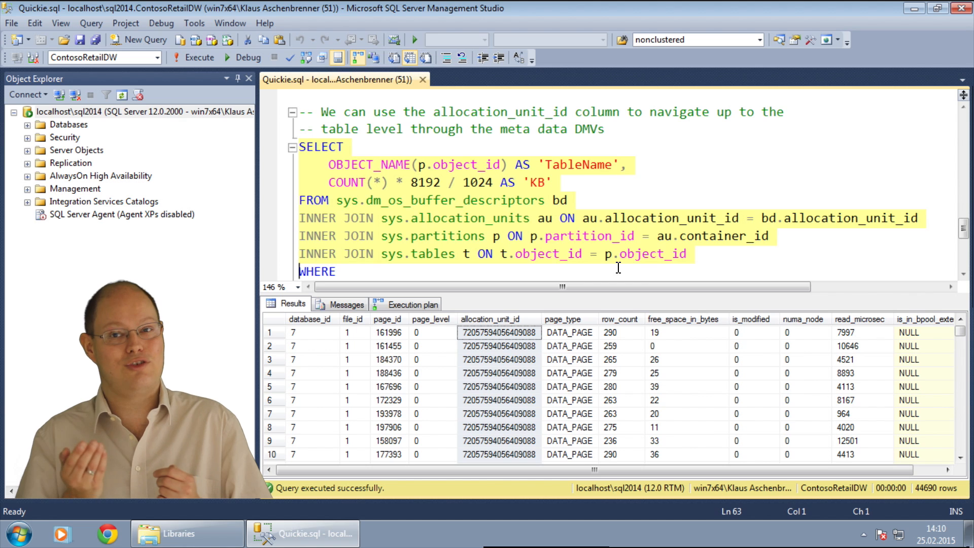
Step: Add the ContosoRetailDW filter and ORDER BY COUNT(*) DESC, run it, highlight FactOnlineSales's 351392 KB
text(database_id = DB_ID('ContosoRetailDW'))
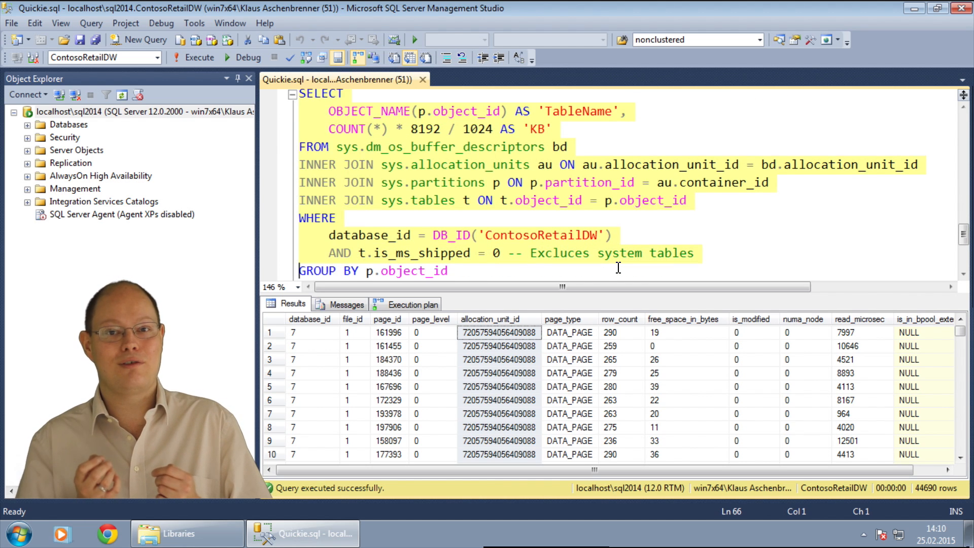
text(ORDER BY COUNT(*) DESC)
text(GO)
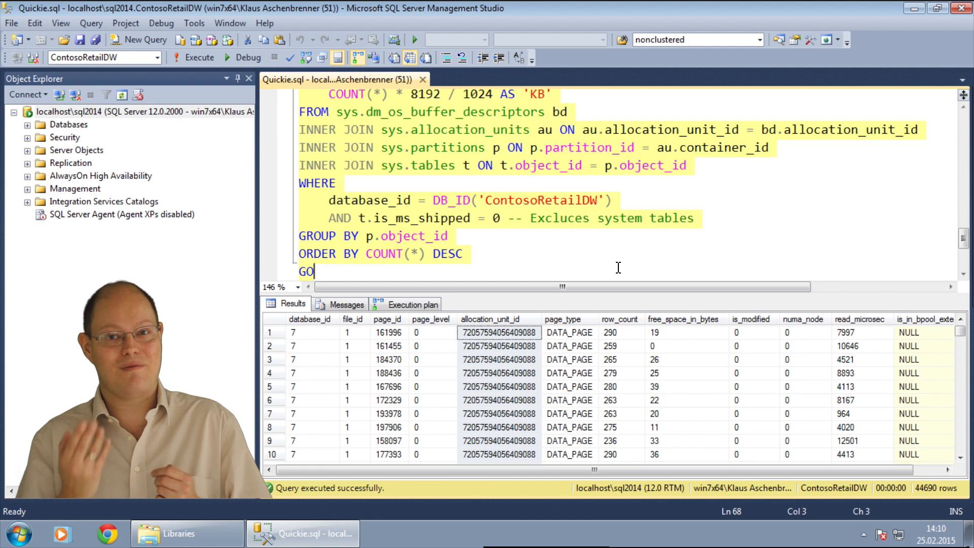
click(198, 57)
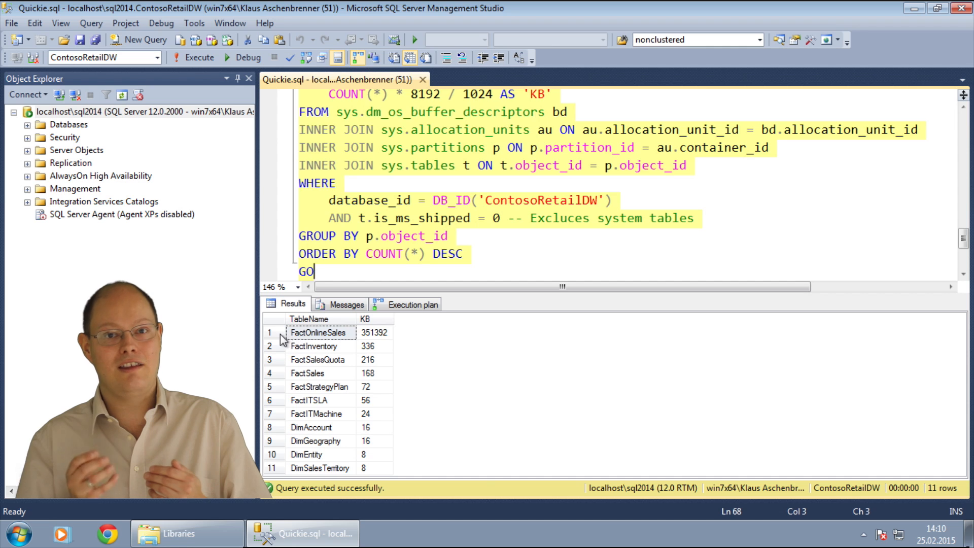
click(317, 332)
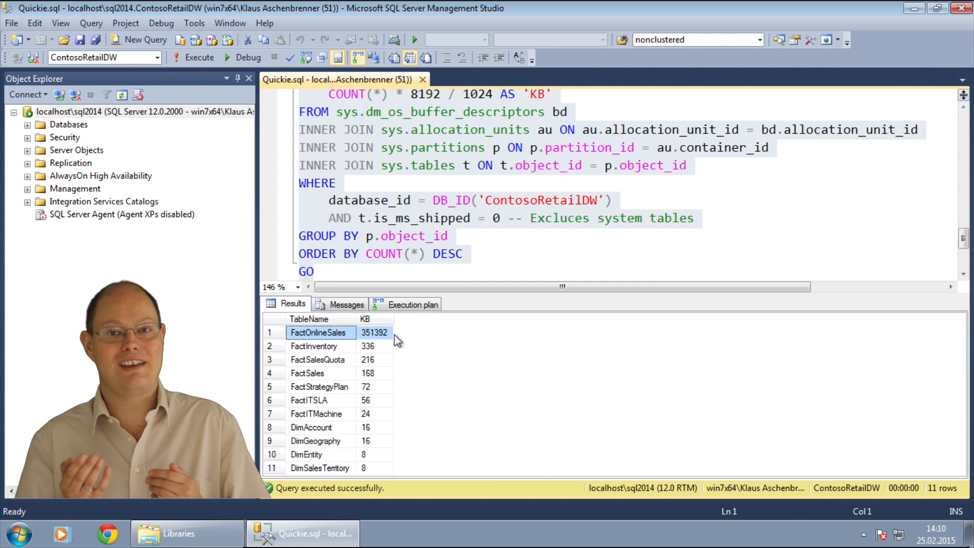